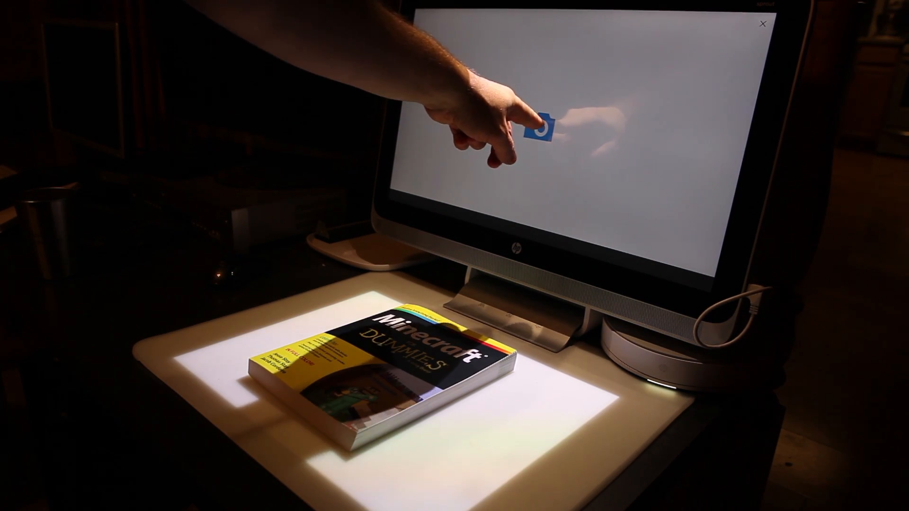
Step: Download the 'Version 1.4.0.1 64bit' Windows build of MCEdit Unified
{"action": "left_click", "coordinate": [540, 123]}
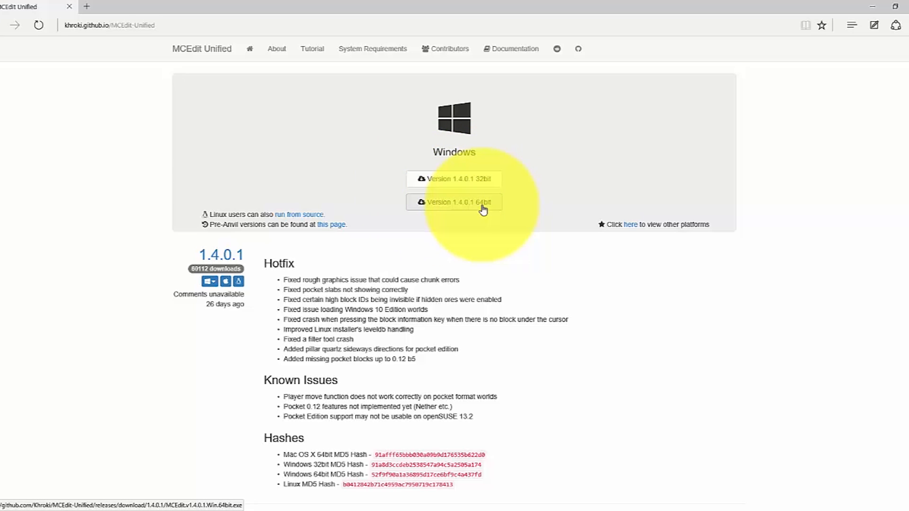
{"action": "left_click", "coordinate": [454, 202]}
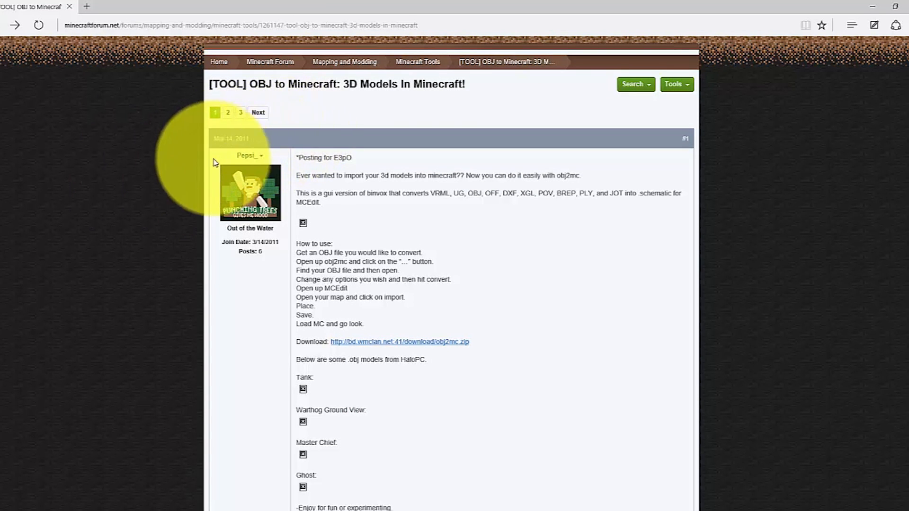
Step: Open the [TOOL] OBJ to Minecraft forum thread and scroll through the post
{"action": "left_click", "coordinate": [250, 155]}
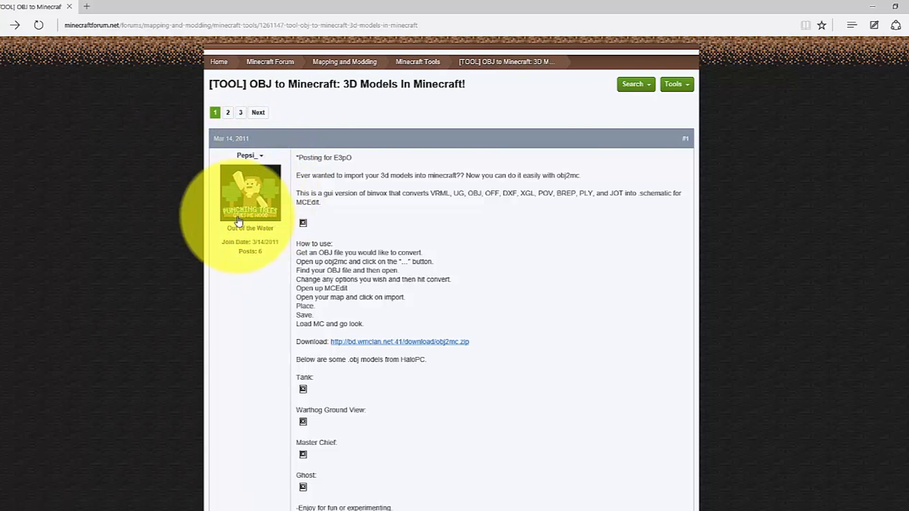
{"action": "scroll", "scroll_direction": "down", "scroll_amount": 3}
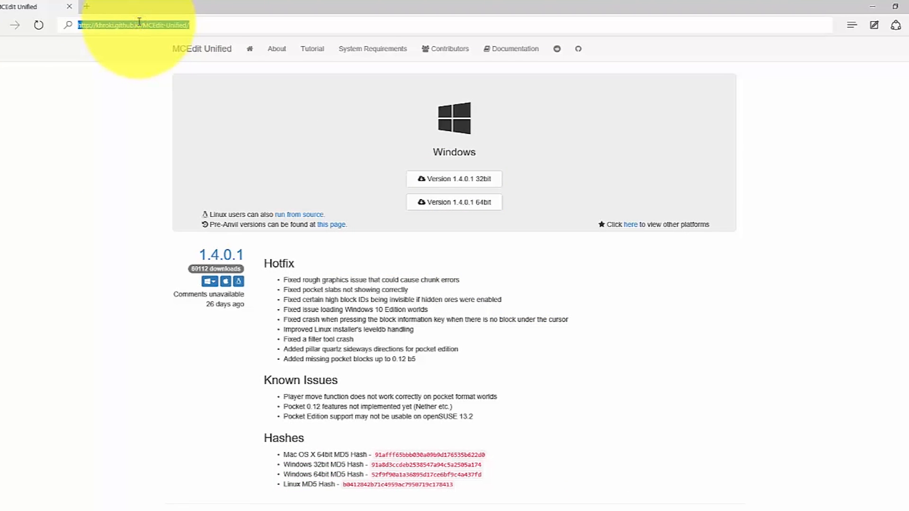
Step: Load the Dropbox link dropbox.com/s/kn04sr9amy5ntvy/obj2mc.zip?dl=0 in Edge
{"action": "type", "text": "dropbox.com"}
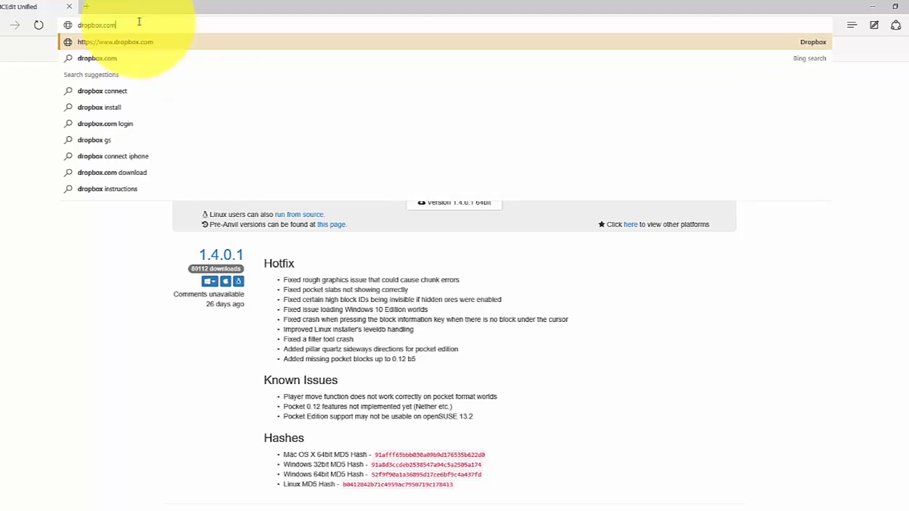
{"action": "type", "text": "/s/kn0"}
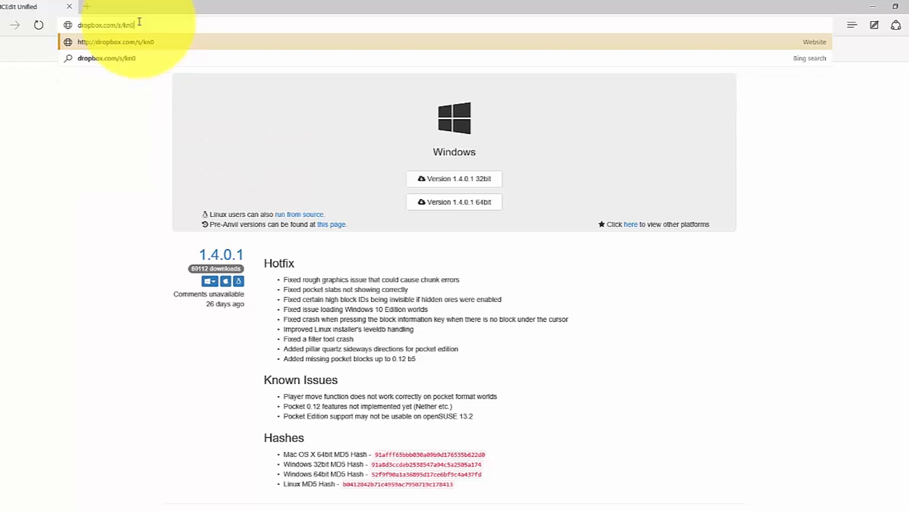
{"action": "type", "text": "4sr9amy"}
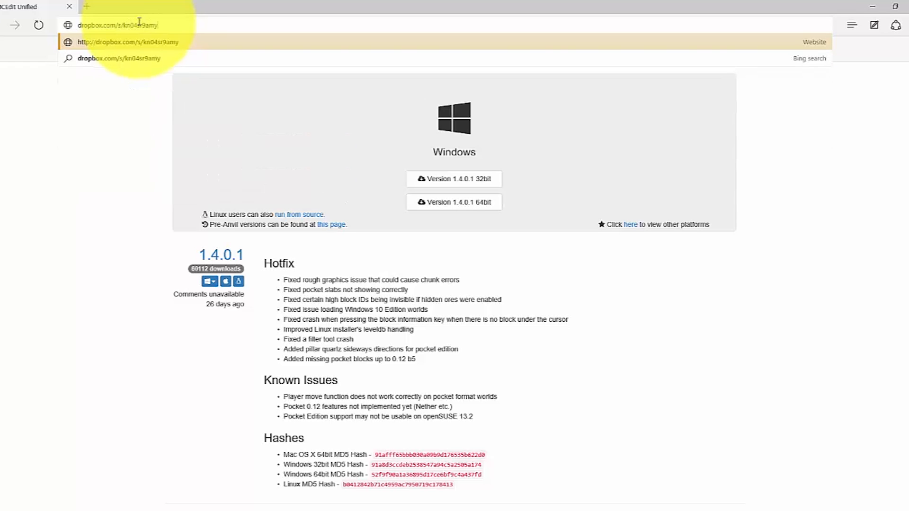
{"action": "type", "text": "5ntvy"}
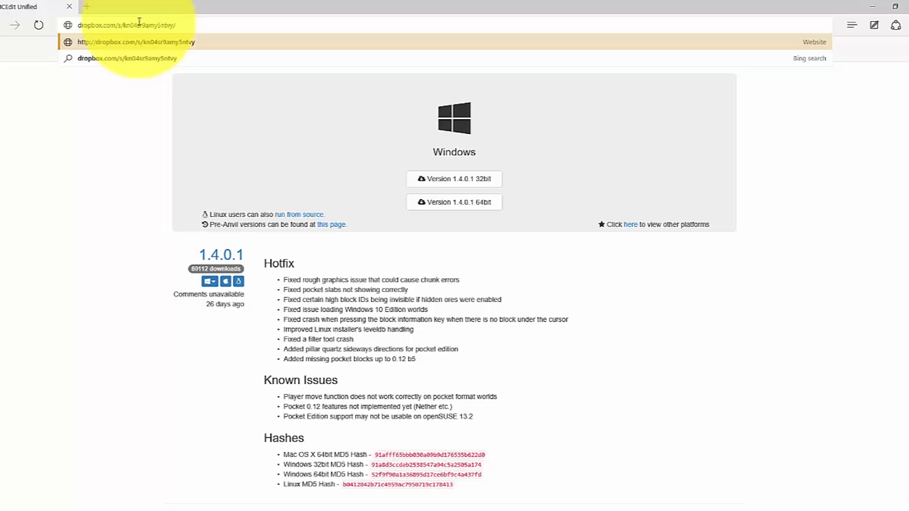
{"action": "type", "text": "obj2mc."}
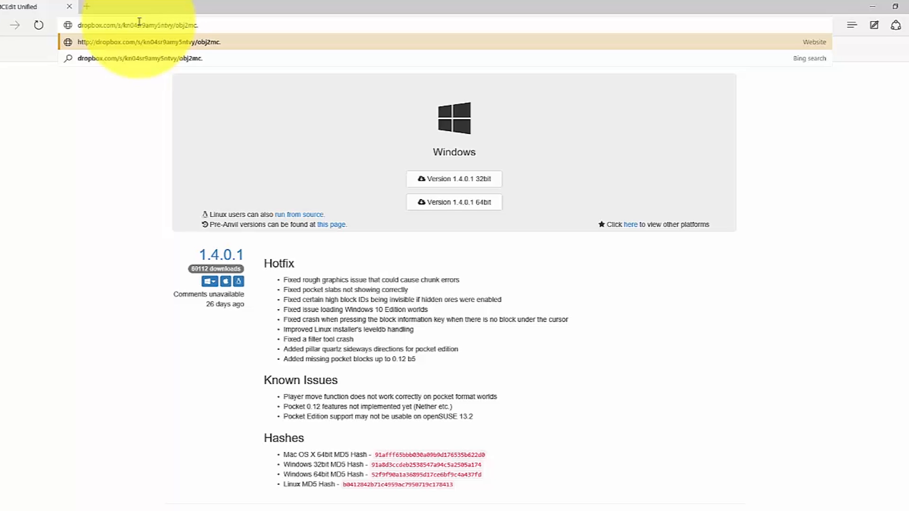
{"action": "type", "text": ".zip?dl=0"}
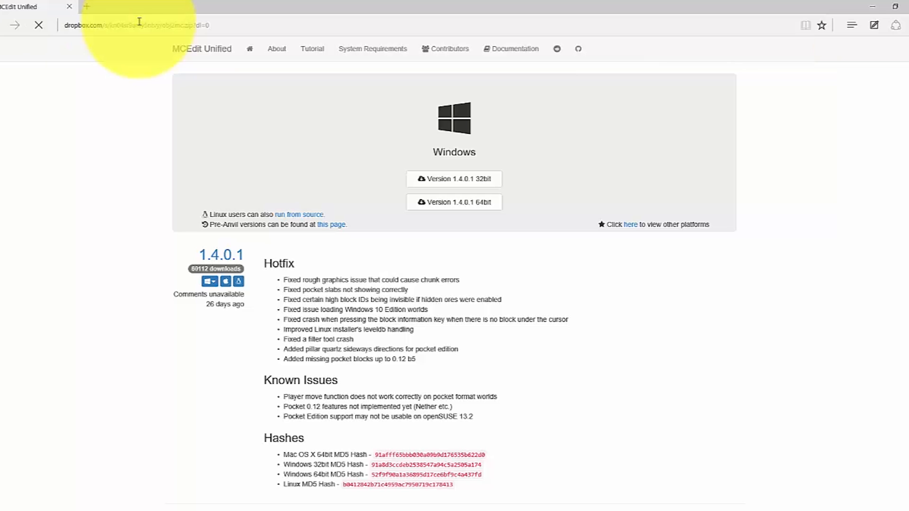
{"action": "right_click", "coordinate": [401, 307]}
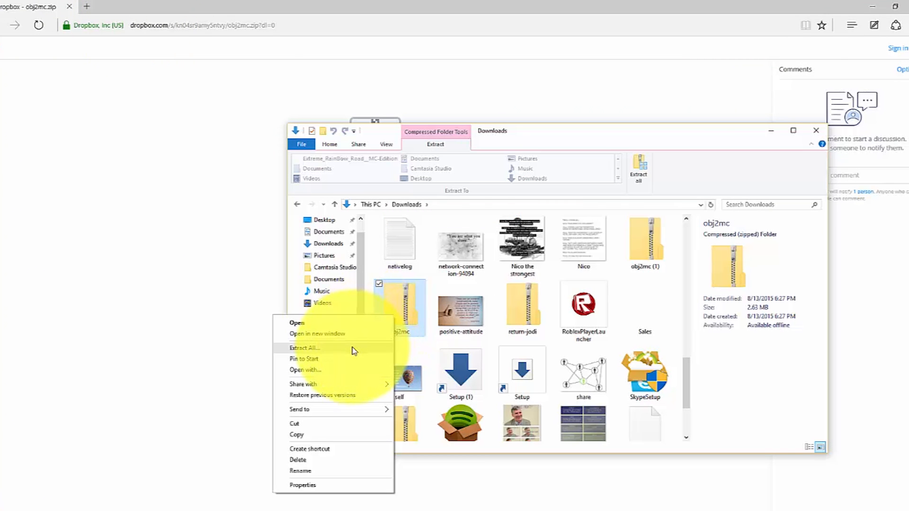
Step: Run Extract All on the obj2mc zip archive in Downloads
{"action": "left_click", "coordinate": [304, 347]}
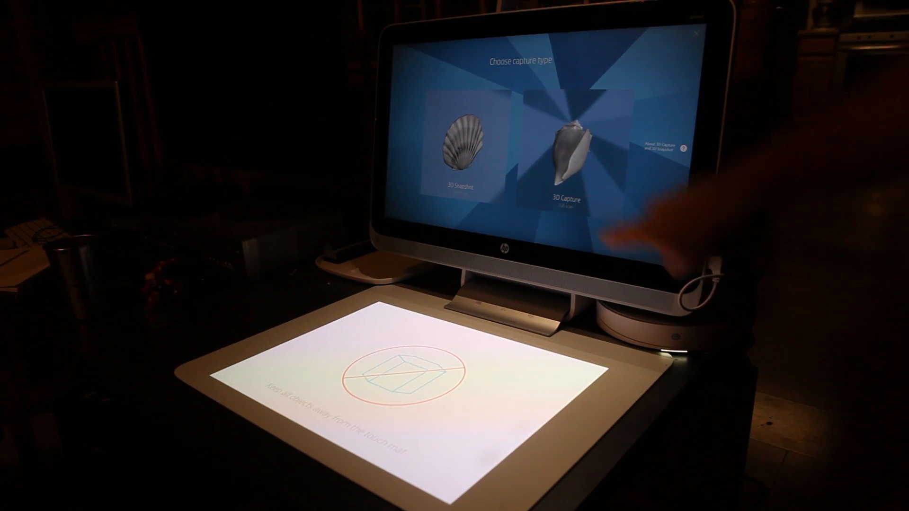
Step: Choose 3D Capture with Automatic Scan, with the turntable on the touch mat
{"action": "left_click", "coordinate": [565, 157]}
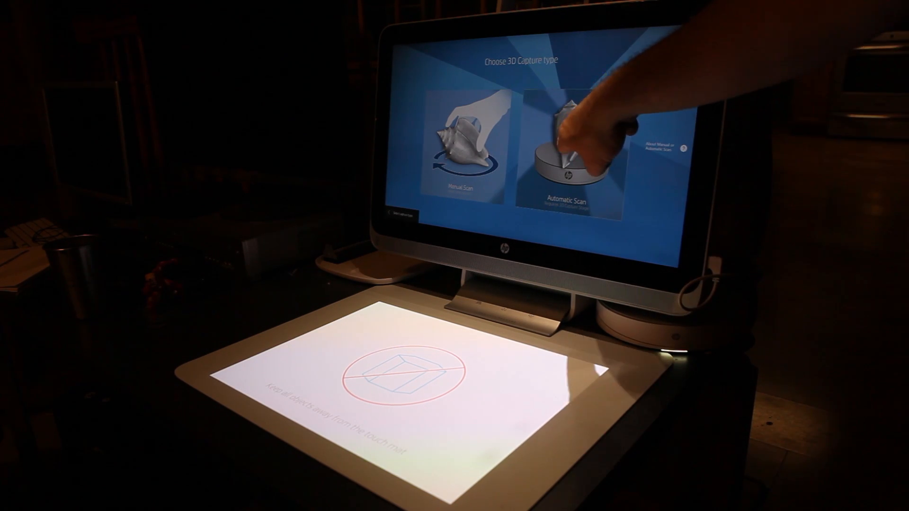
{"action": "left_click", "coordinate": [571, 153]}
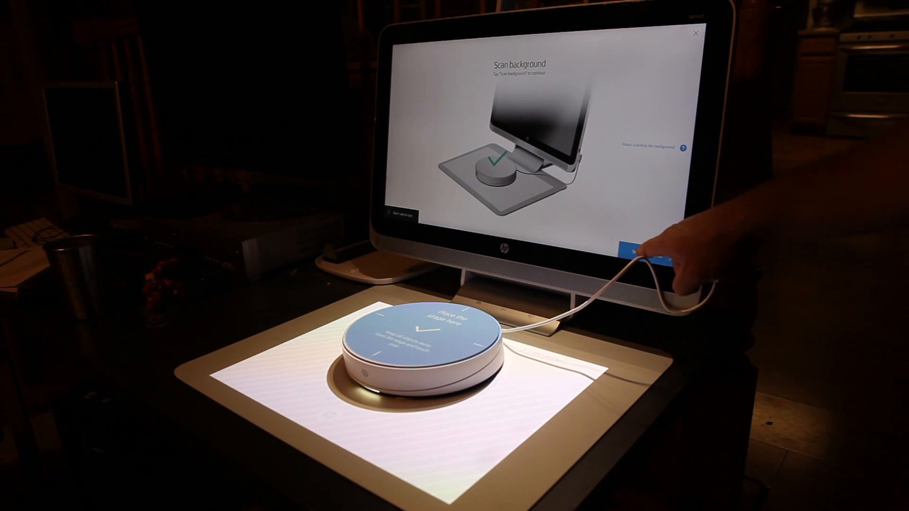
Step: Scan the empty background before capturing the object
{"action": "left_click", "coordinate": [649, 251]}
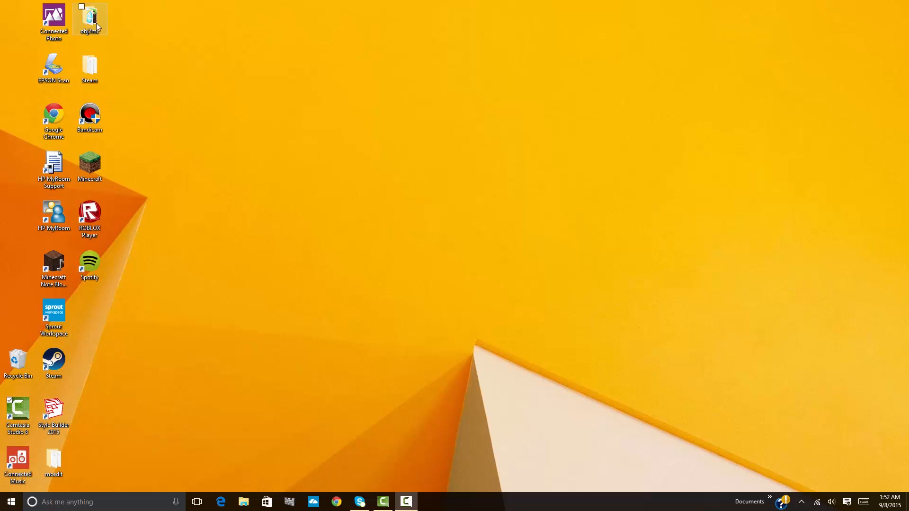
Step: Open the desktop obj2mc folder and launch obj2mc.exe, retrying once
{"action": "double_click", "coordinate": [90, 19]}
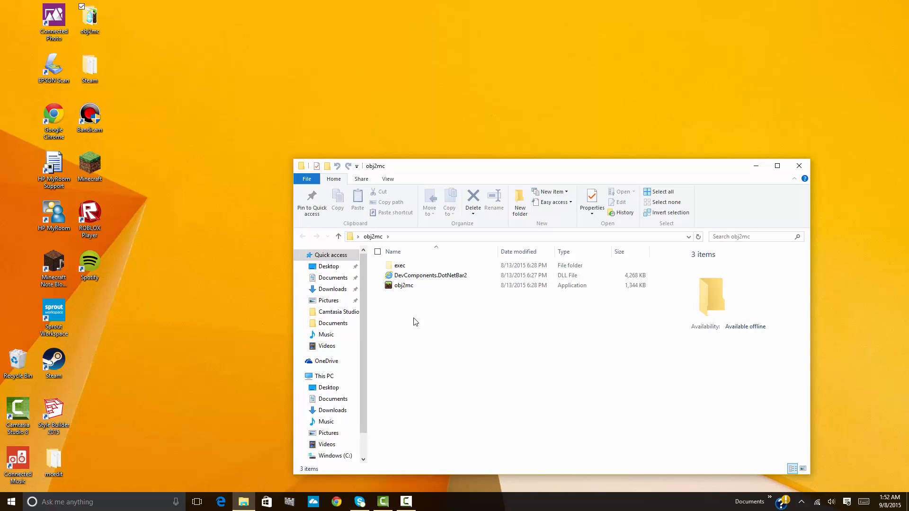
{"action": "mouse_move", "coordinate": [404, 285]}
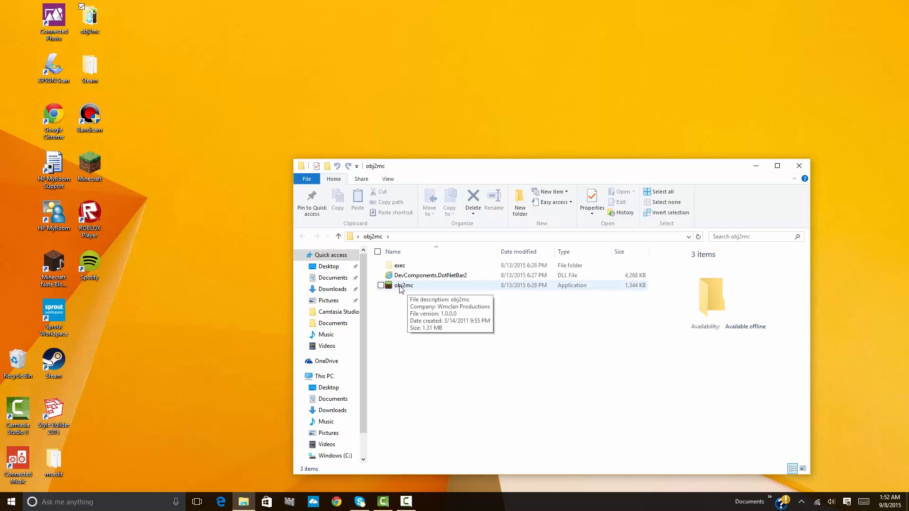
{"action": "left_click", "coordinate": [403, 285]}
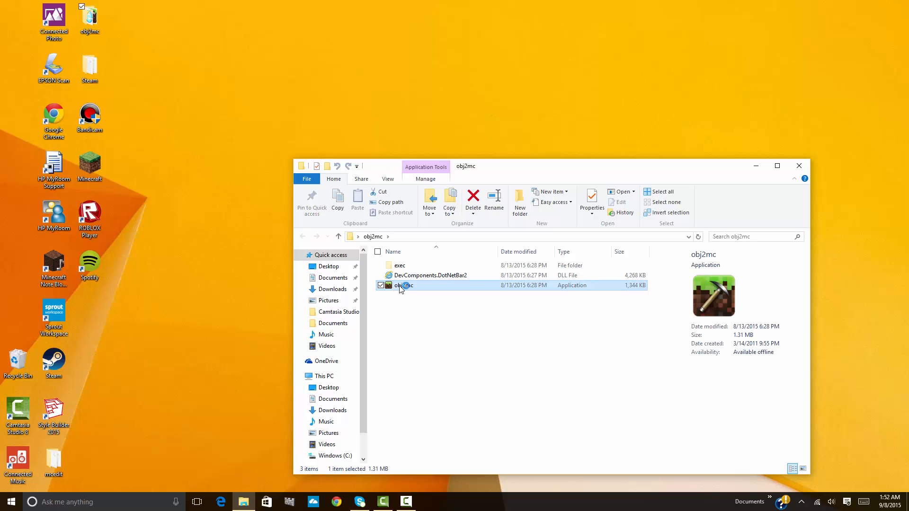
{"action": "double_click", "coordinate": [404, 285]}
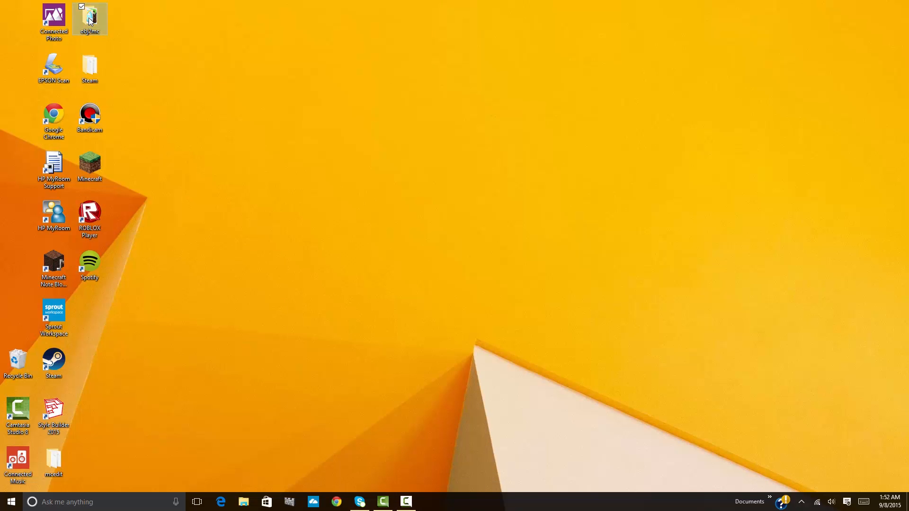
{"action": "double_click", "coordinate": [90, 17]}
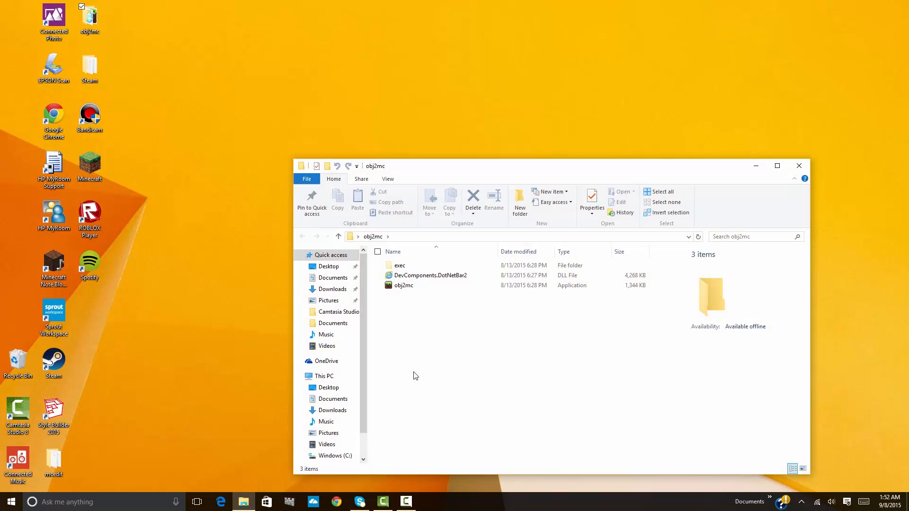
{"action": "mouse_move", "coordinate": [403, 285]}
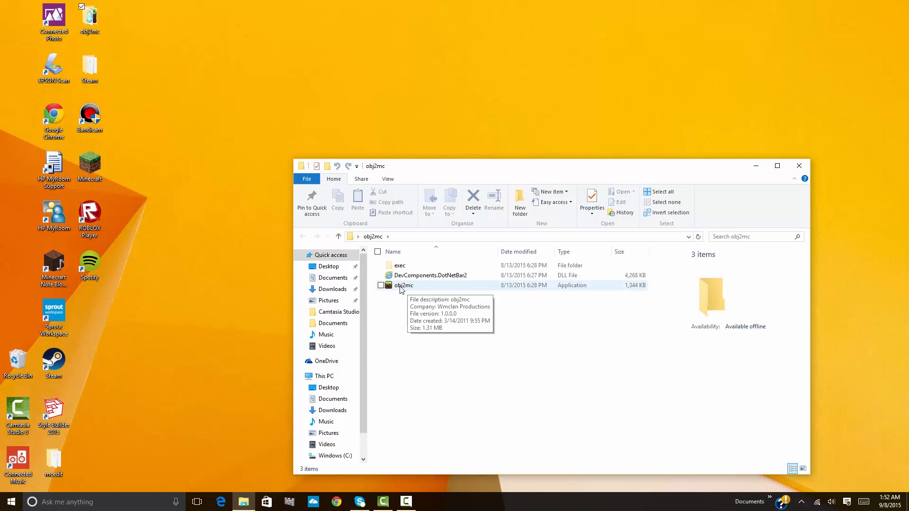
{"action": "left_click", "coordinate": [403, 285]}
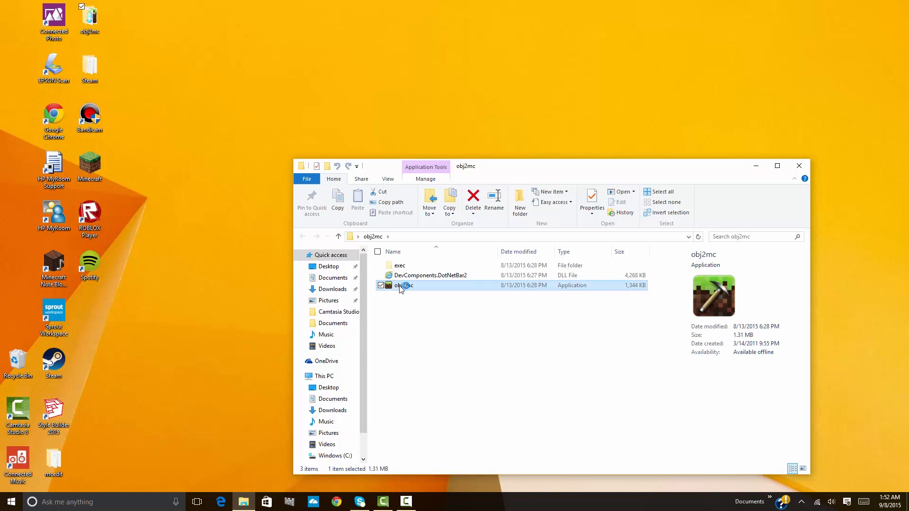
{"action": "double_click", "coordinate": [404, 285]}
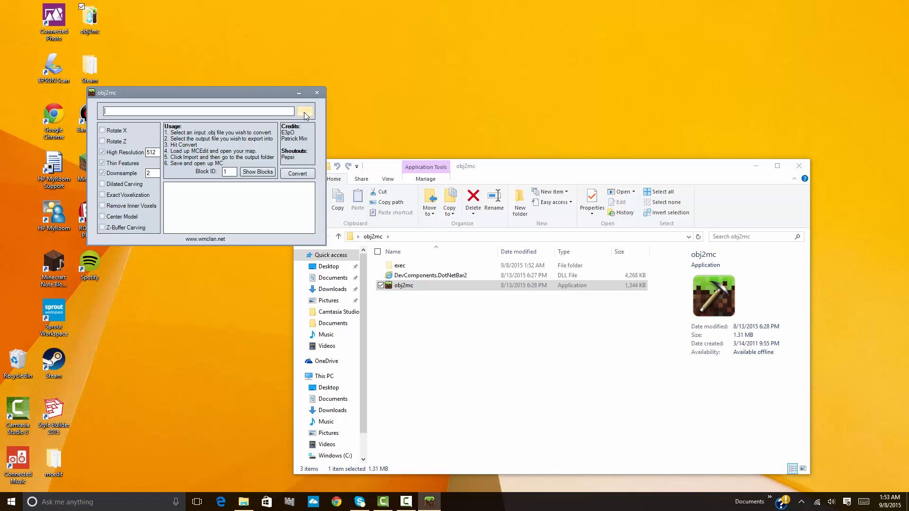
Step: Load tmpCF7C.obj as input using the OBJ (*.OBJ) filter and start Convert
{"action": "left_click", "coordinate": [305, 111]}
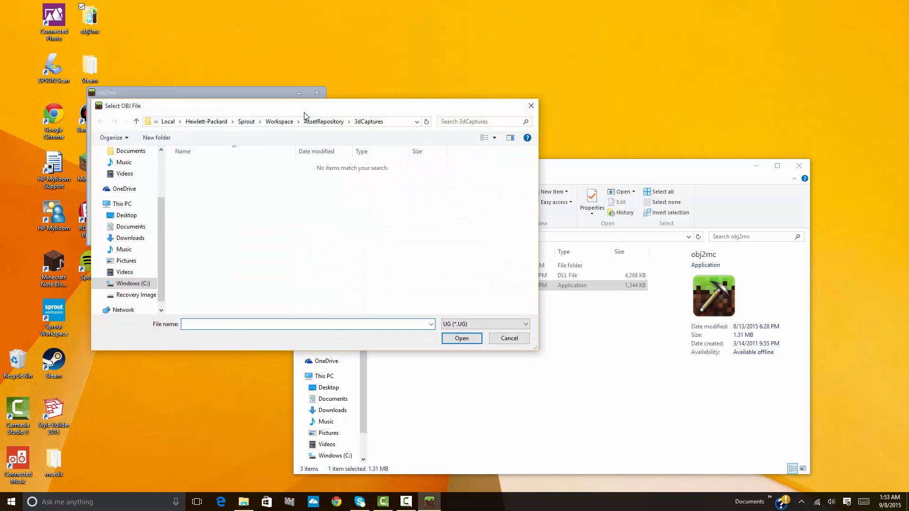
{"action": "left_click", "coordinate": [524, 324]}
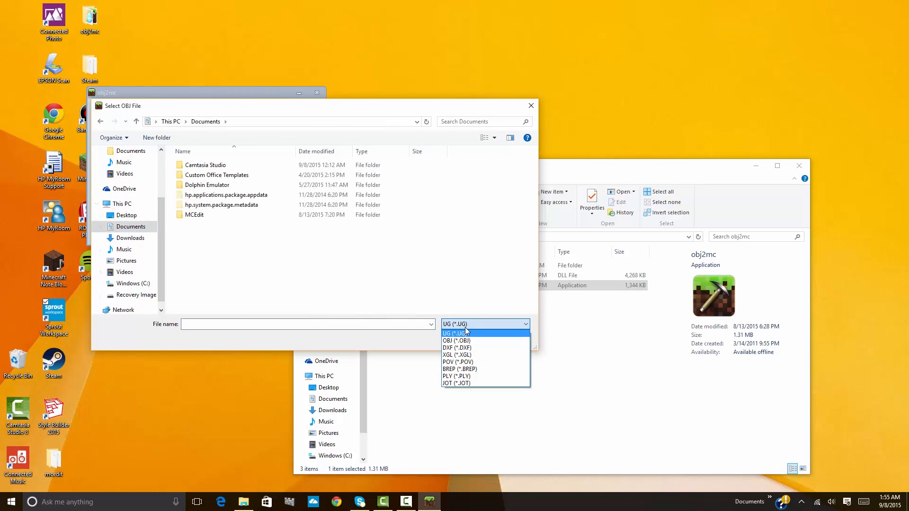
{"action": "left_click", "coordinate": [457, 341]}
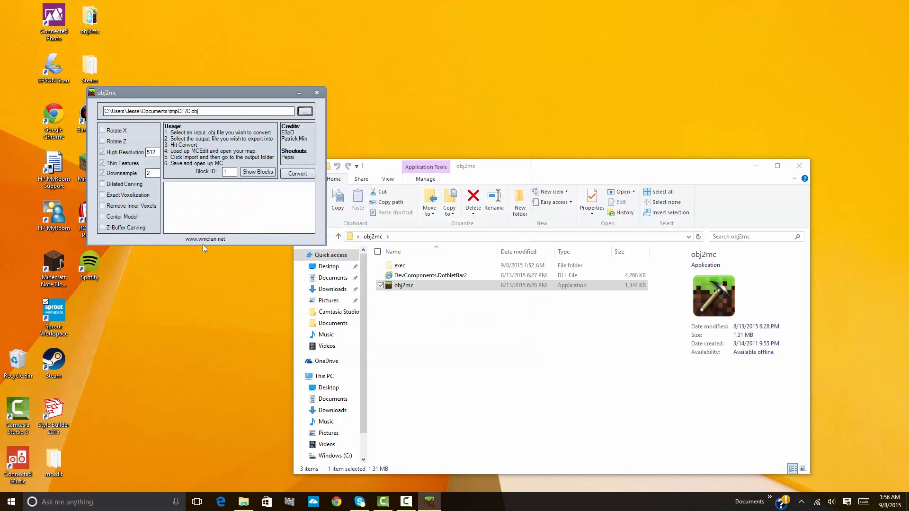
{"action": "mouse_move", "coordinate": [254, 222]}
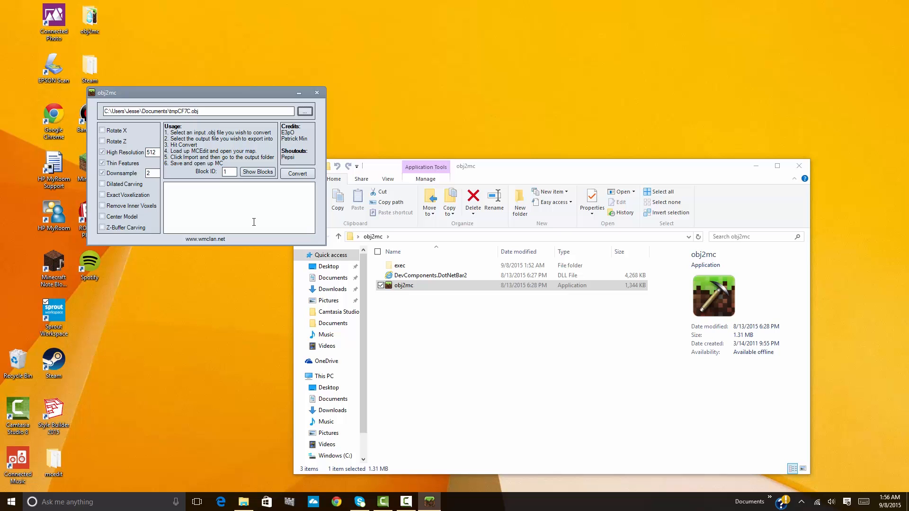
{"action": "left_click", "coordinate": [298, 173]}
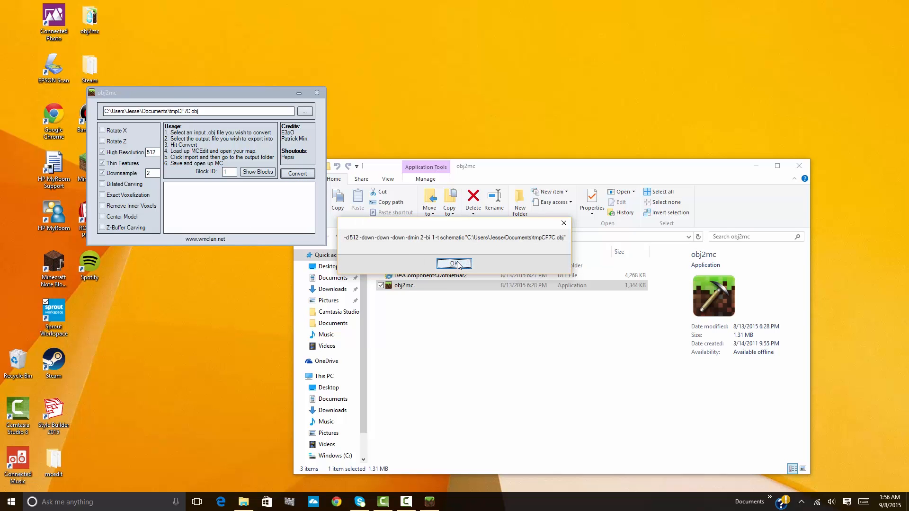
{"action": "left_click", "coordinate": [454, 264]}
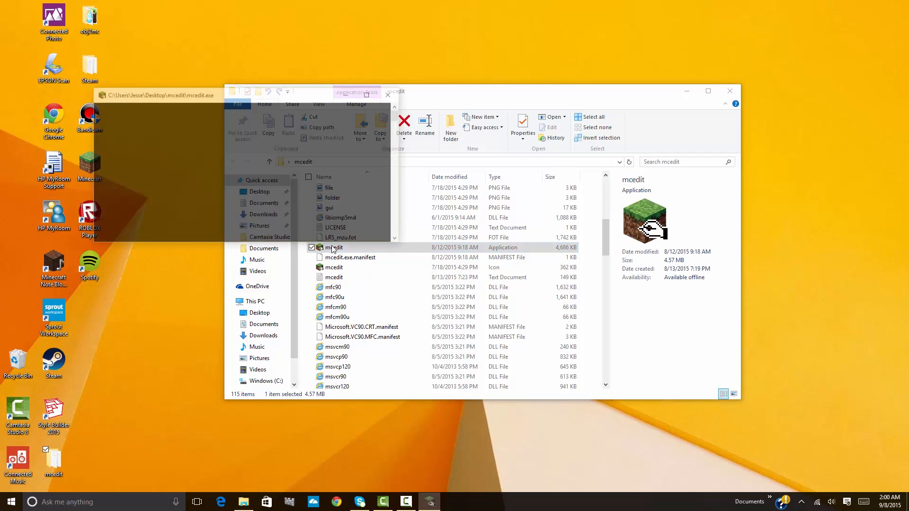
Step: Launch mcedit.exe, then close the coloring app to return to the desktop
{"action": "double_click", "coordinate": [333, 247]}
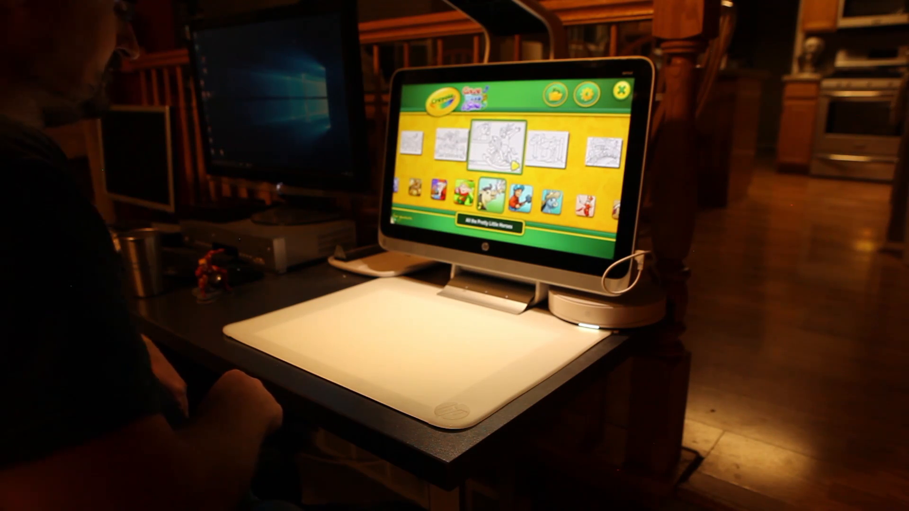
{"action": "left_click", "coordinate": [622, 93]}
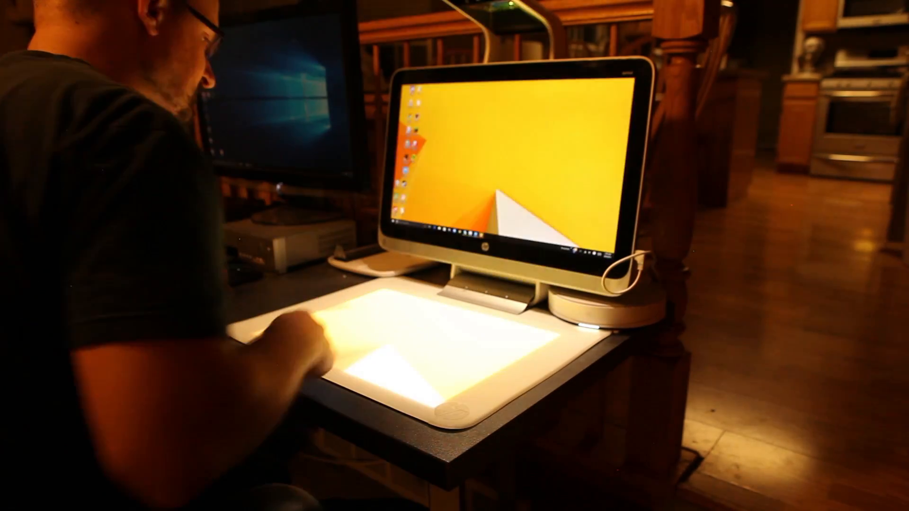